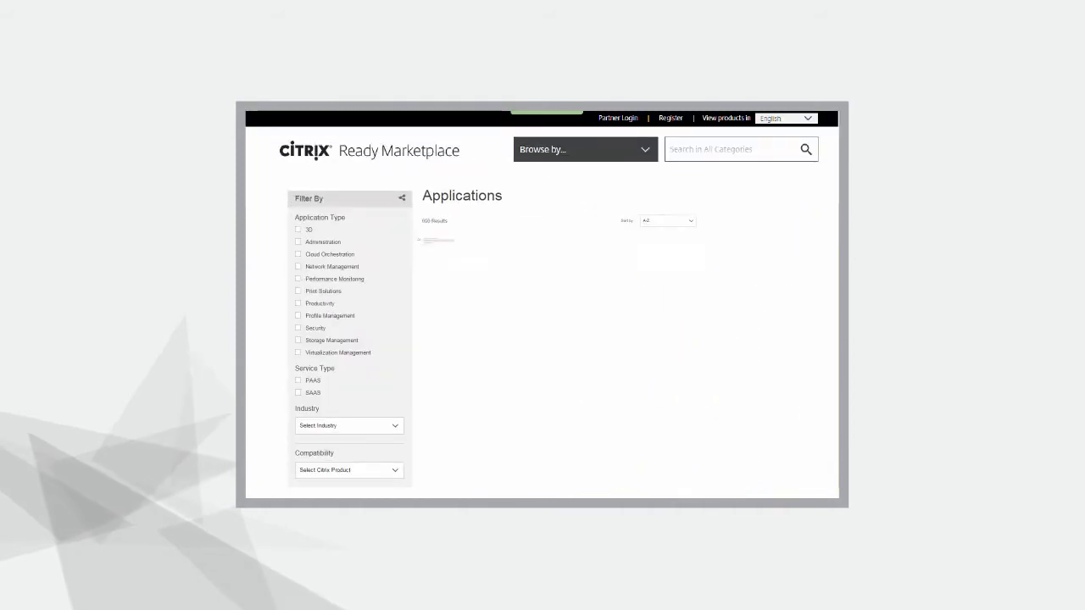
- Scroll down through the Applications results listing
scroll("down", 3)
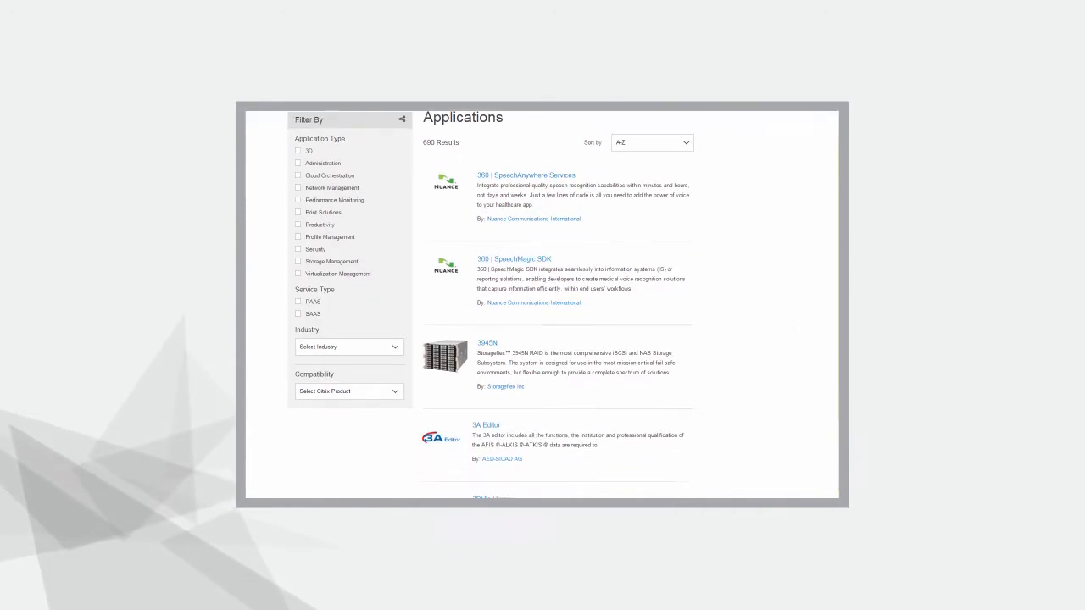
scroll("down", 3)
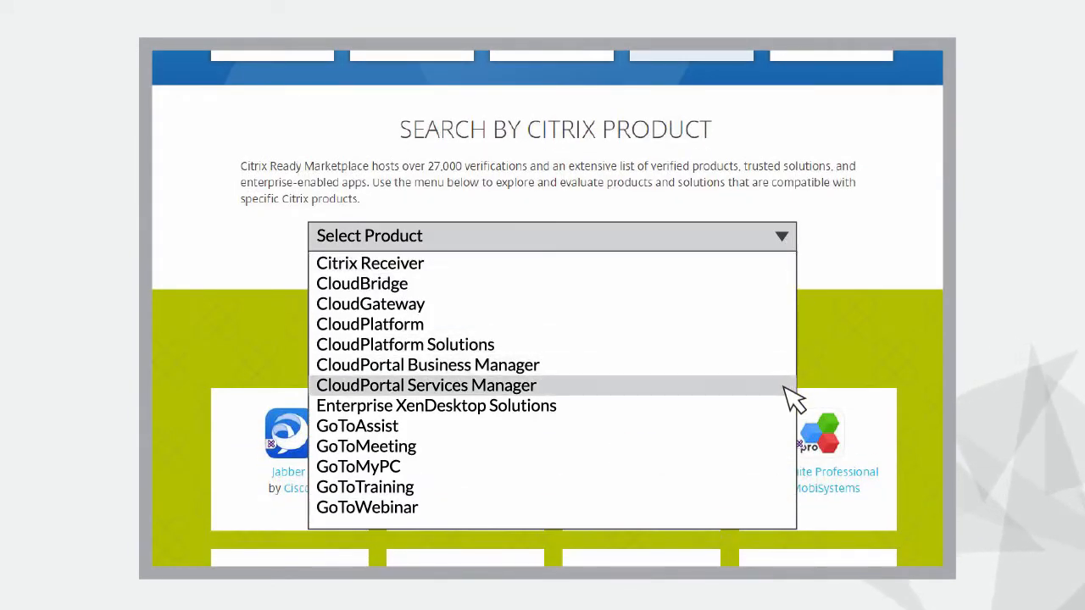
mouse_move(797, 268)
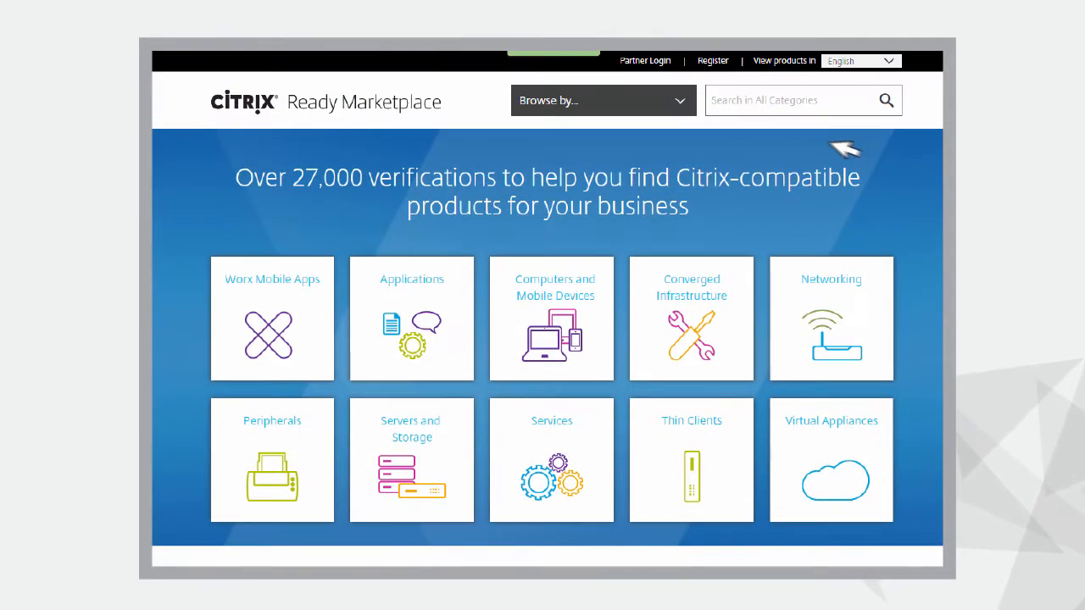
- Browse to the Thin Clients category and show all 290 products
left_click(604, 100)
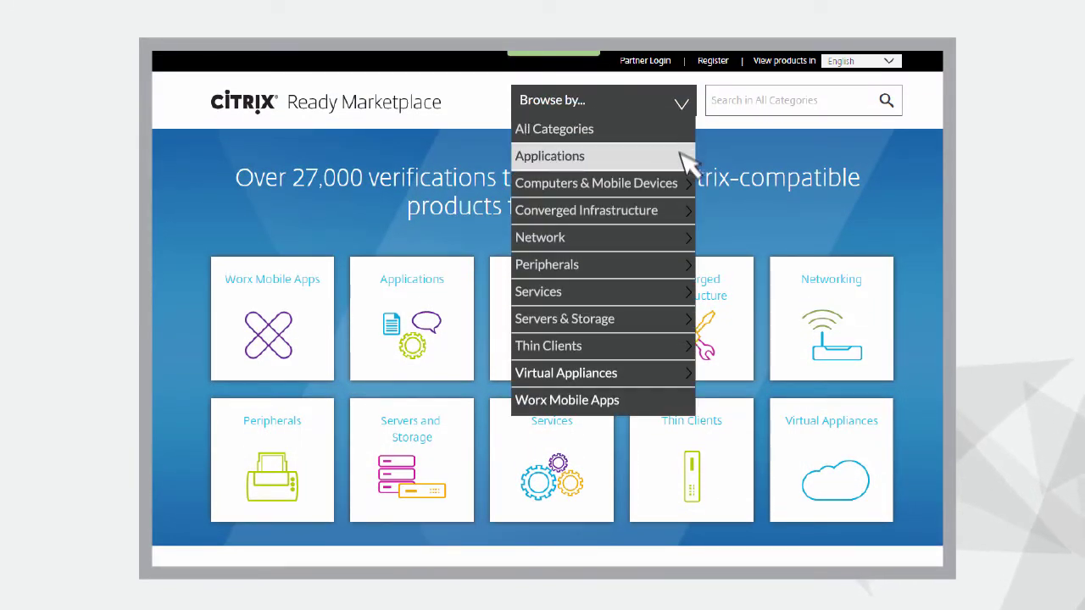
left_click(548, 346)
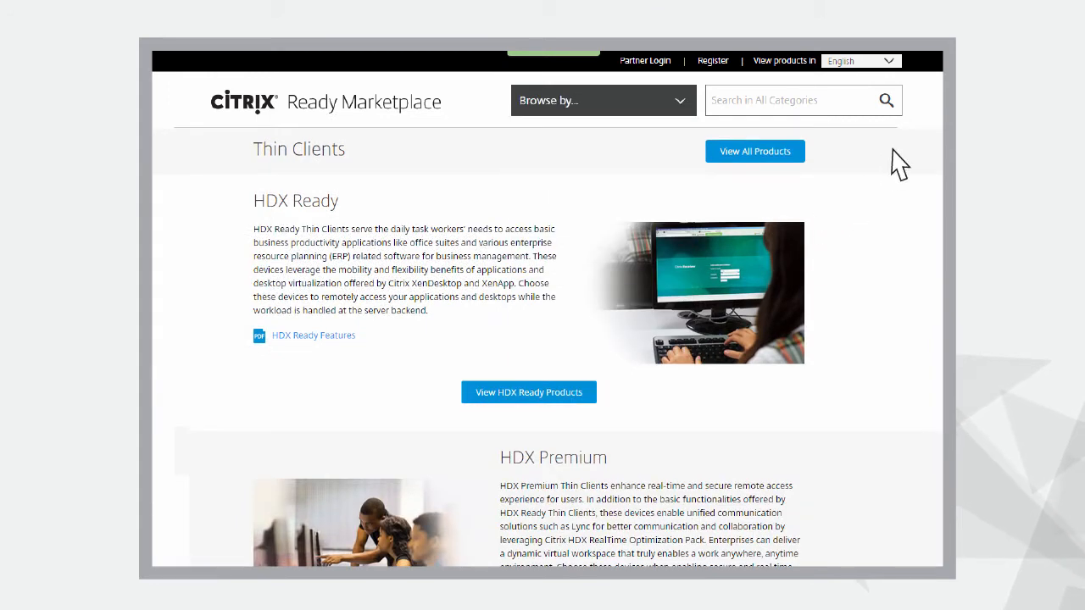
left_click(754, 151)
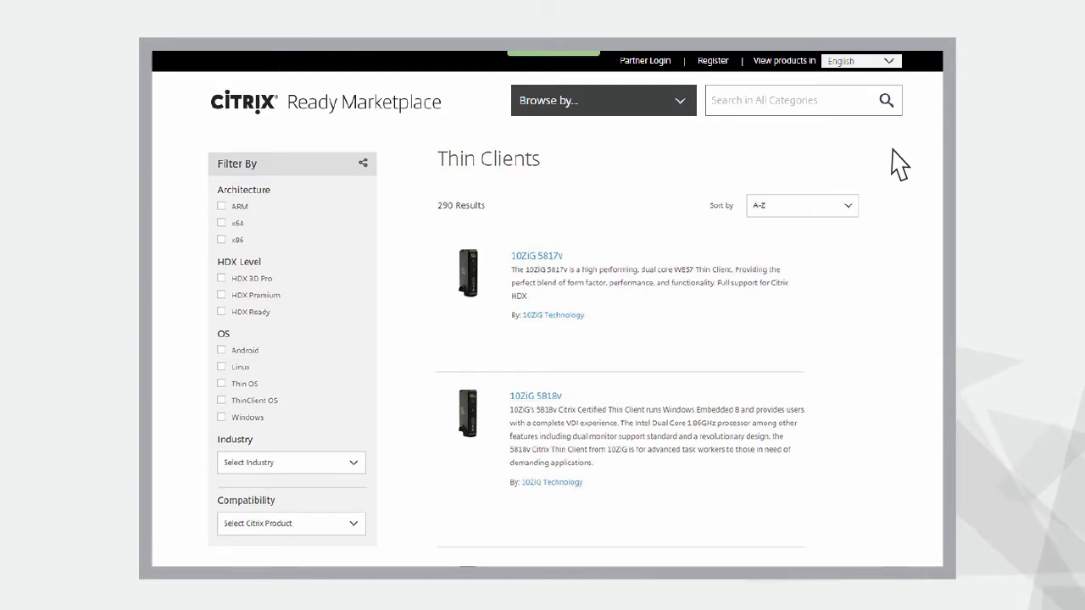
scroll("down", 3)
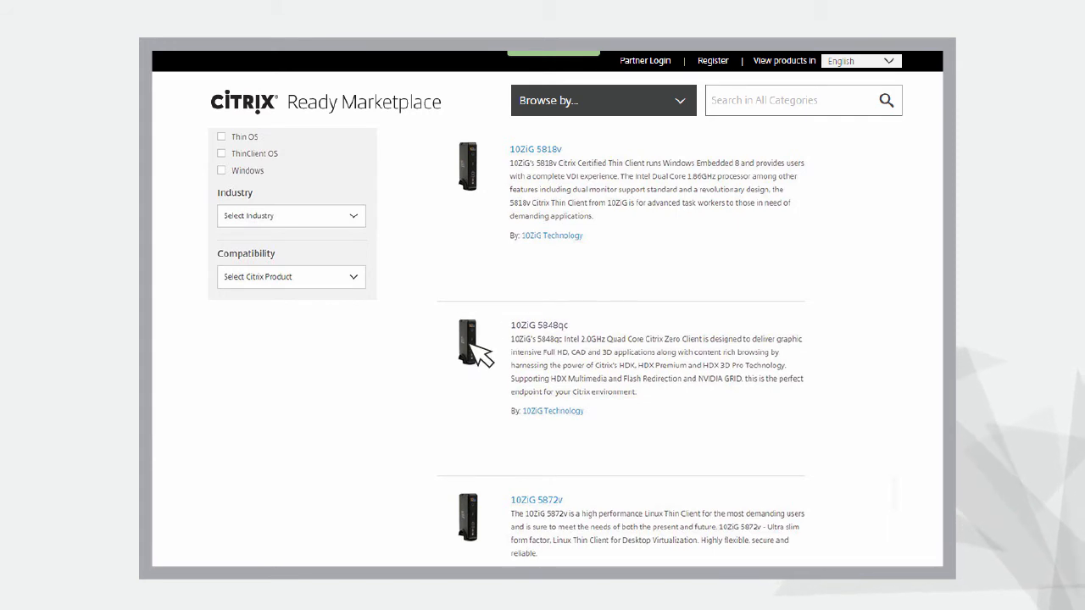
- Search '10ZiG 5' in All Categories and view the 10ZiG 5848qc product page
type("10ZiG 5")
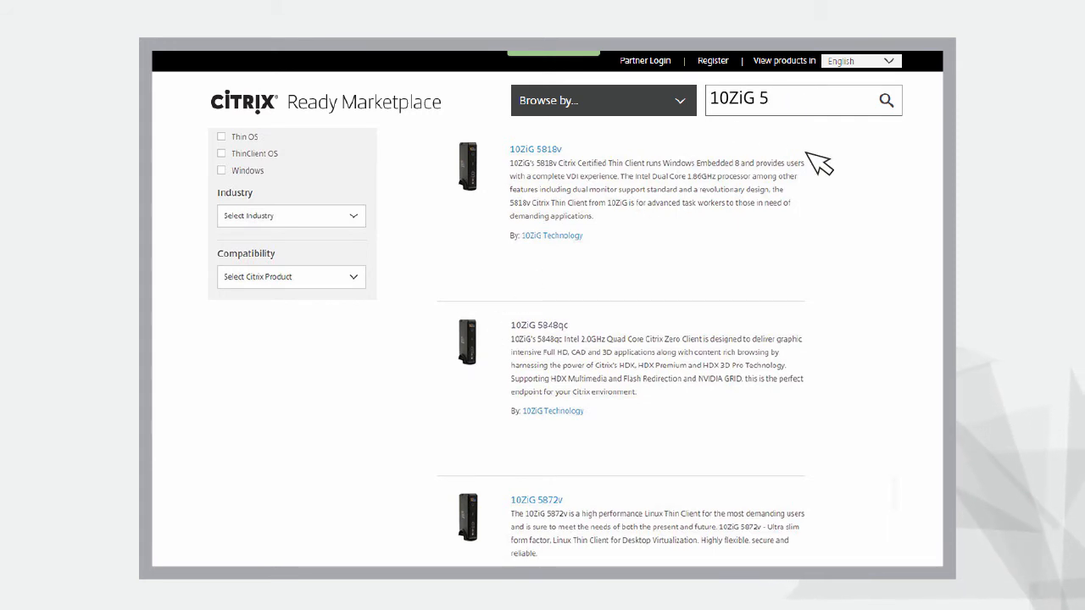
left_click(532, 326)
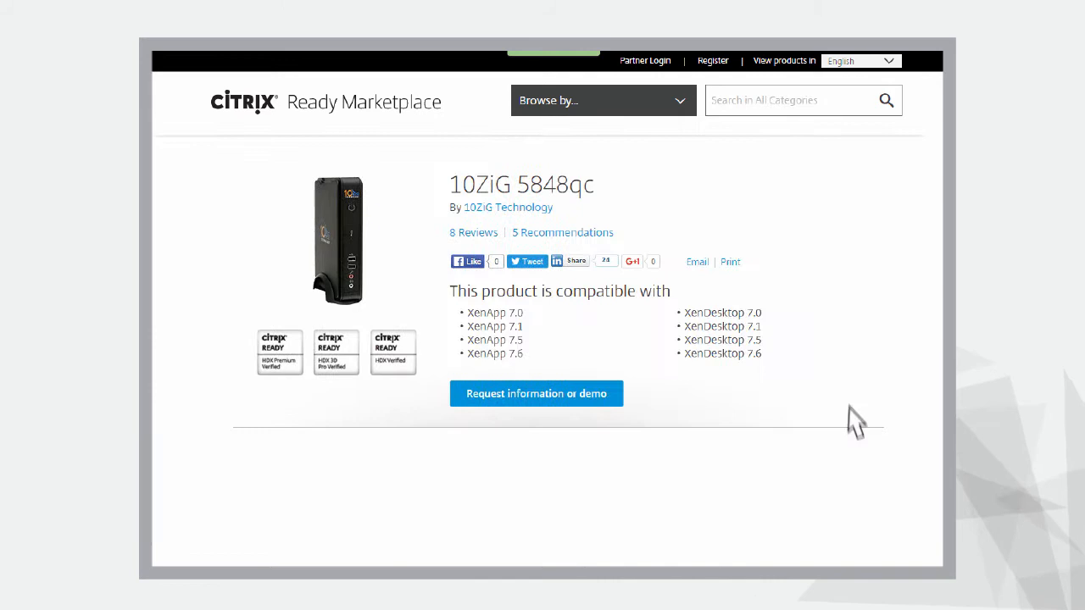
scroll("down", 3)
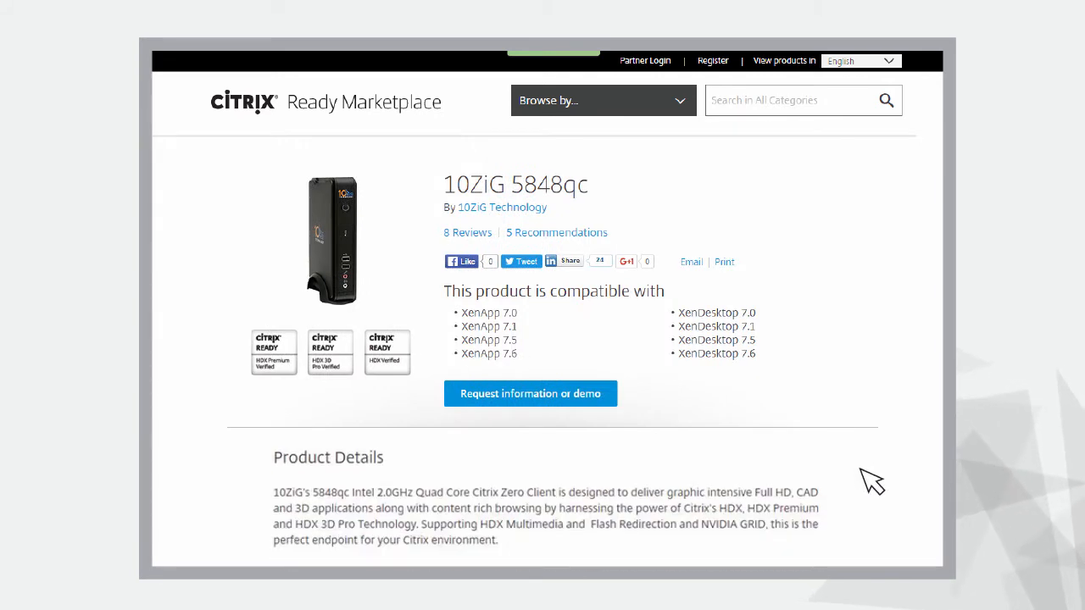
mouse_move(654, 270)
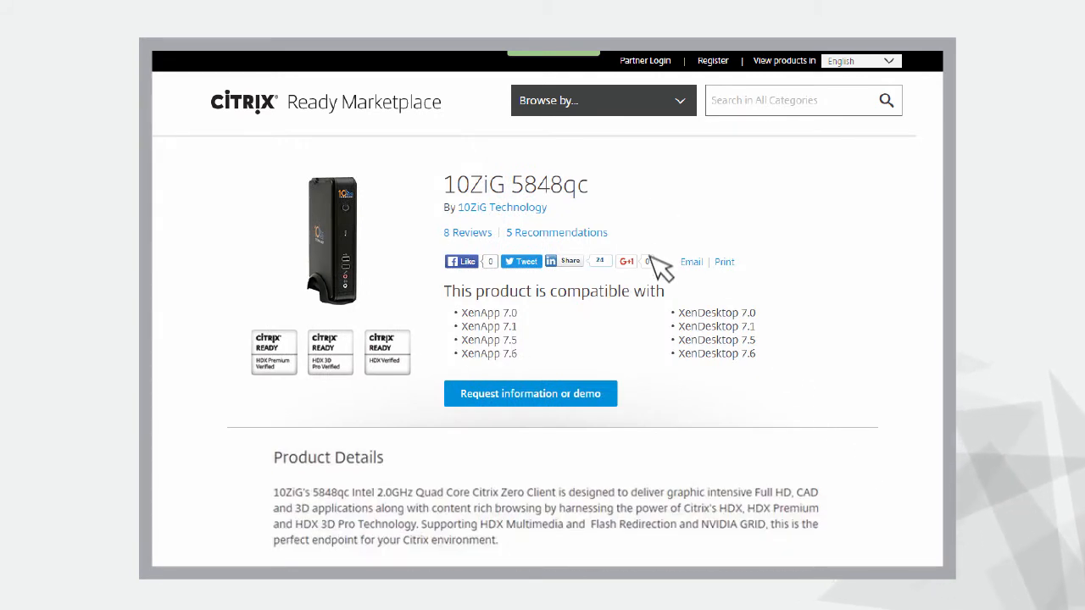
mouse_move(647, 488)
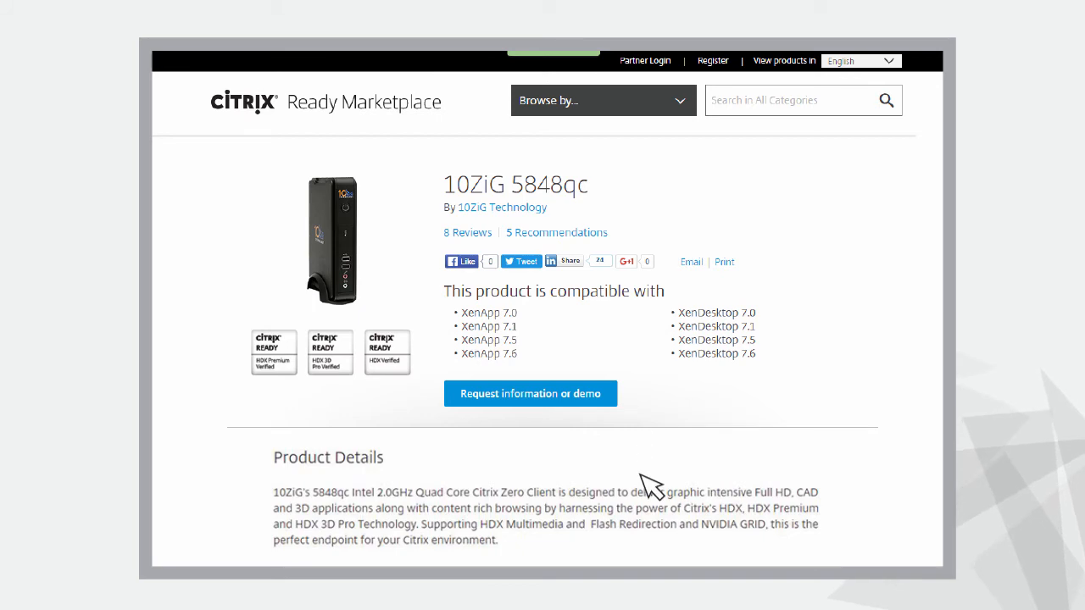
- Review the 10ZiG Technology vendor details and start a Request information or demo
left_click(502, 207)
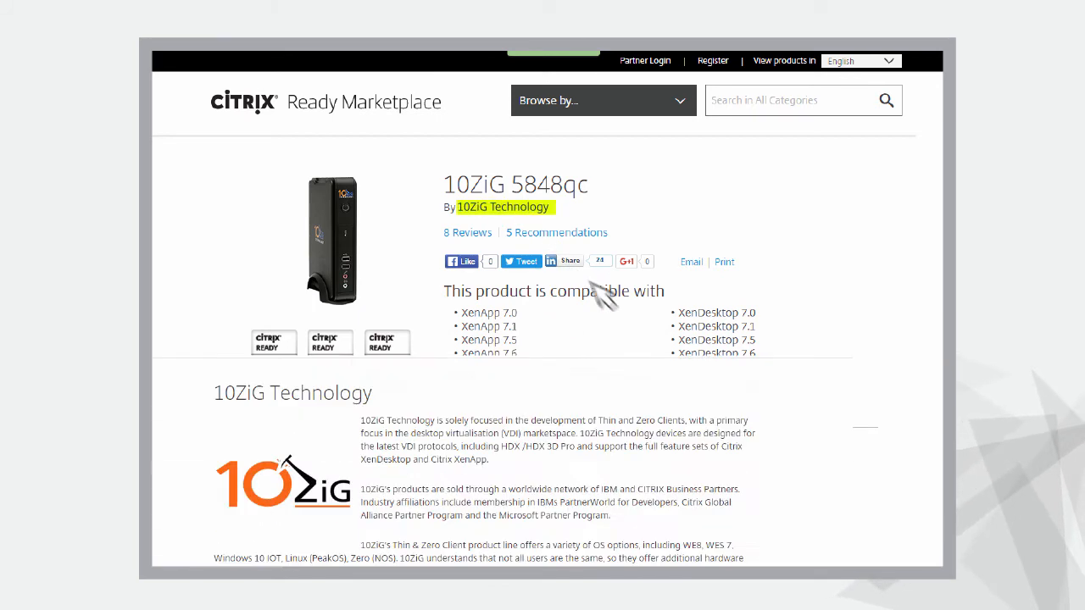
scroll("down", 3)
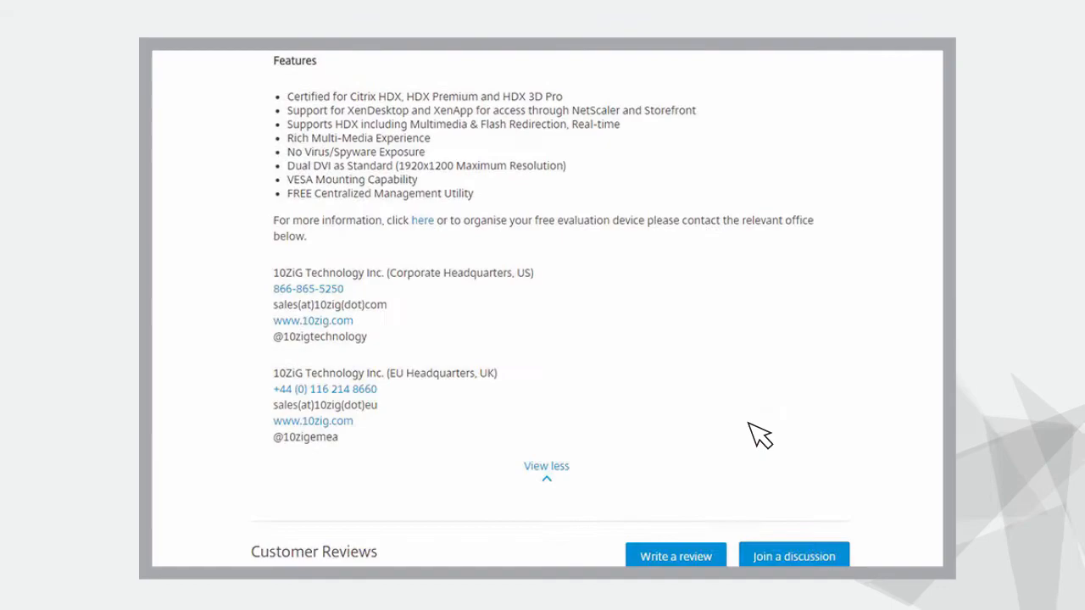
scroll("down", 3)
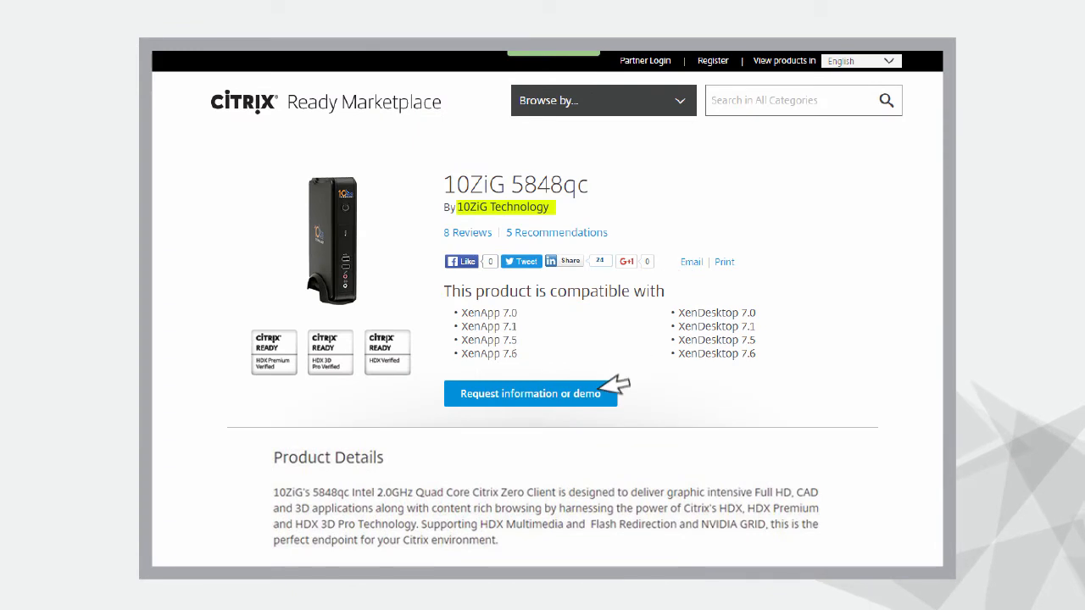
left_click(533, 393)
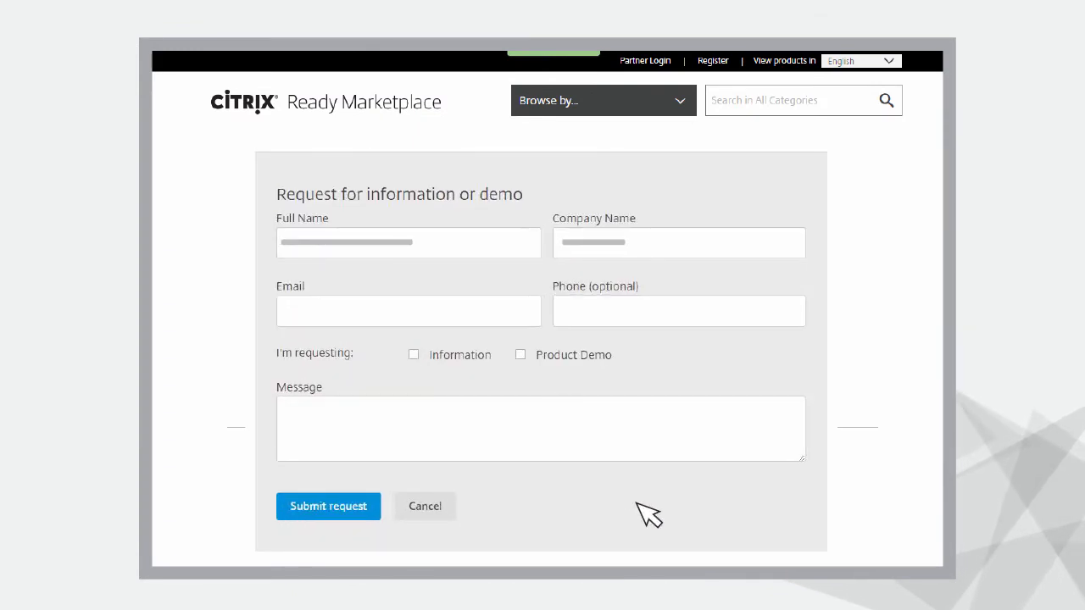